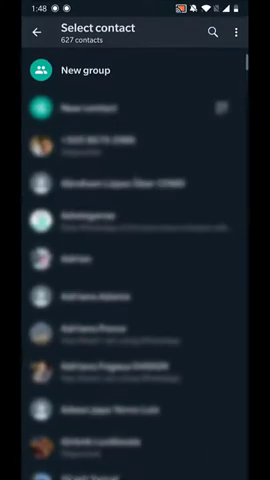
# Step: Find the contact by searching 'nes' and send them 'Hi' in a new chat
pyautogui.write('nes')
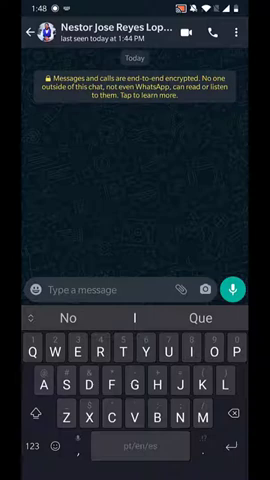
pyautogui.write('Hi')
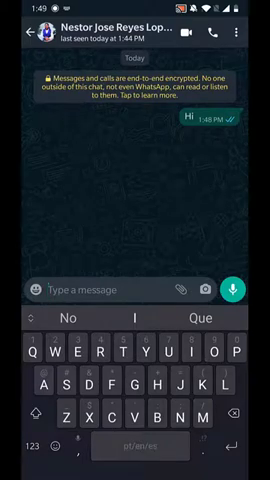
# Step: Start a new group, add the contact found by searching 'tim', and name it 'Self message'
pyautogui.click(20, 31)
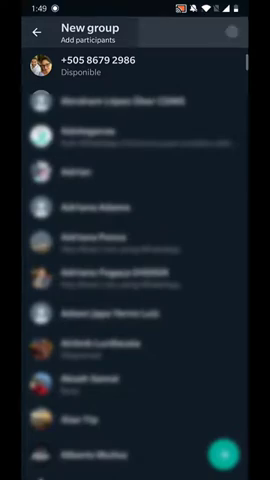
pyautogui.write('tim')
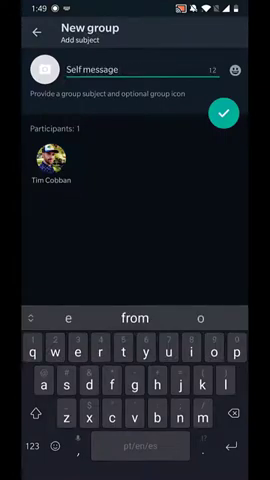
# Step: Create the 'Self message' group, remove the other member in Group info, and return to chat
pyautogui.click(223, 107)
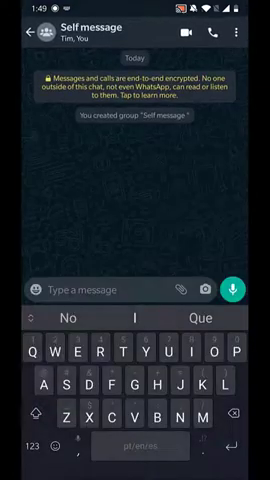
pyautogui.click(95, 30)
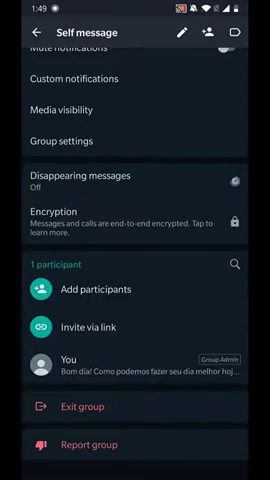
pyautogui.click(20, 33)
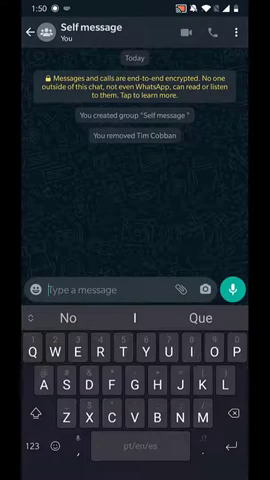
# Step: Type 'Hi' in the 'Self message' group's message box without sending it
pyautogui.write('Hi')
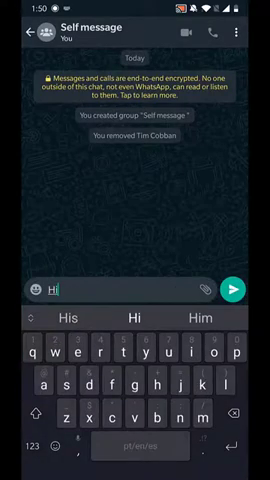